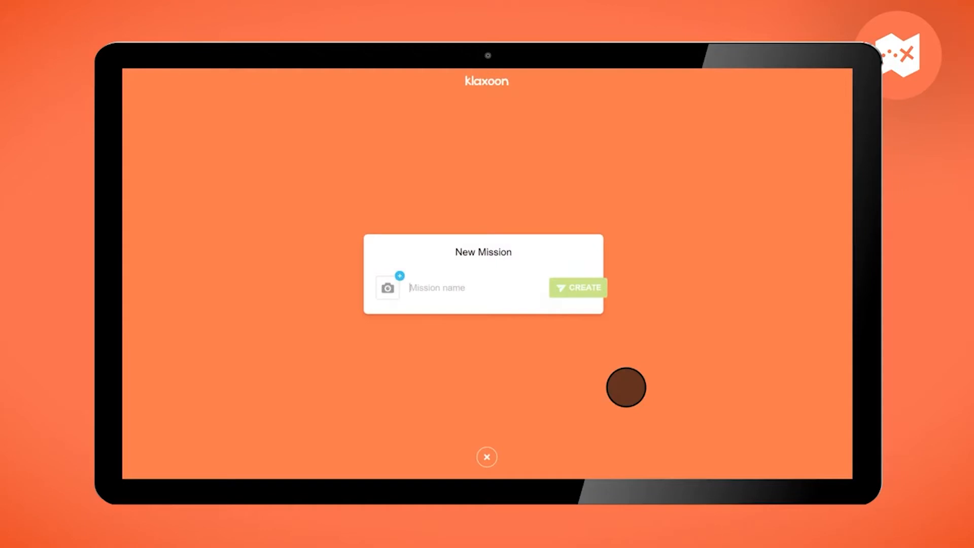
# Create a new mission named 'Our social media strategy'.
pyautogui.write('Our social media strategy')
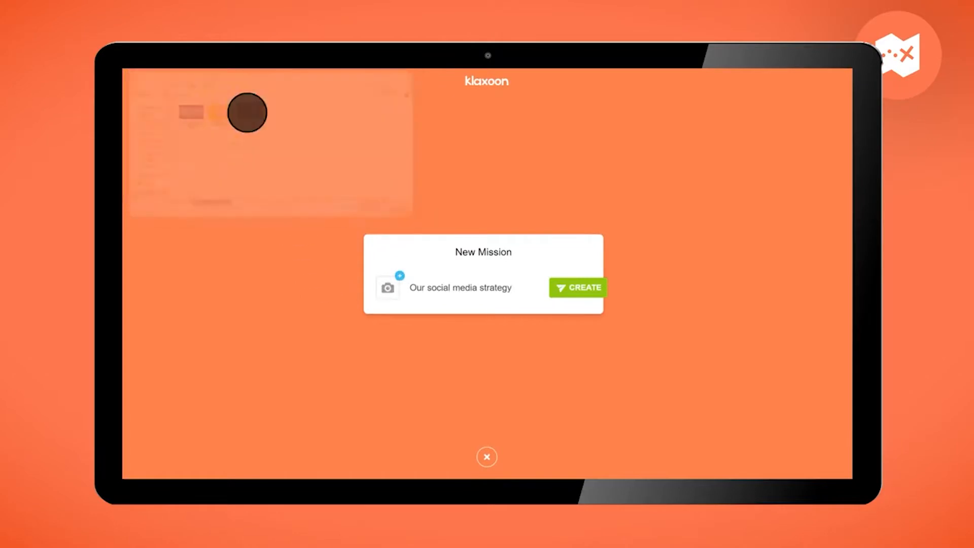
pyautogui.click(578, 288)
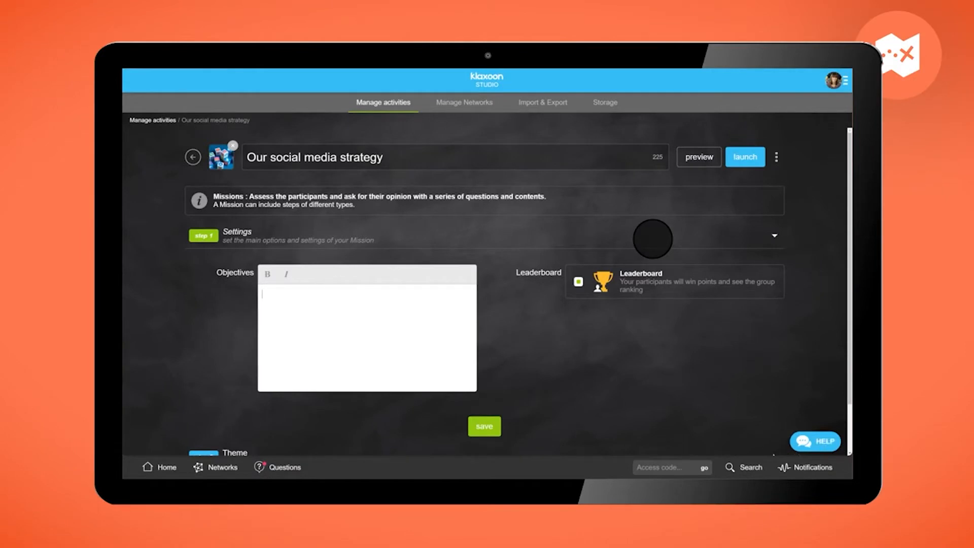
# Fill the Objectives box with 'Let's clarify our strategy on social networks'.
pyautogui.write("Let's clarify ou")
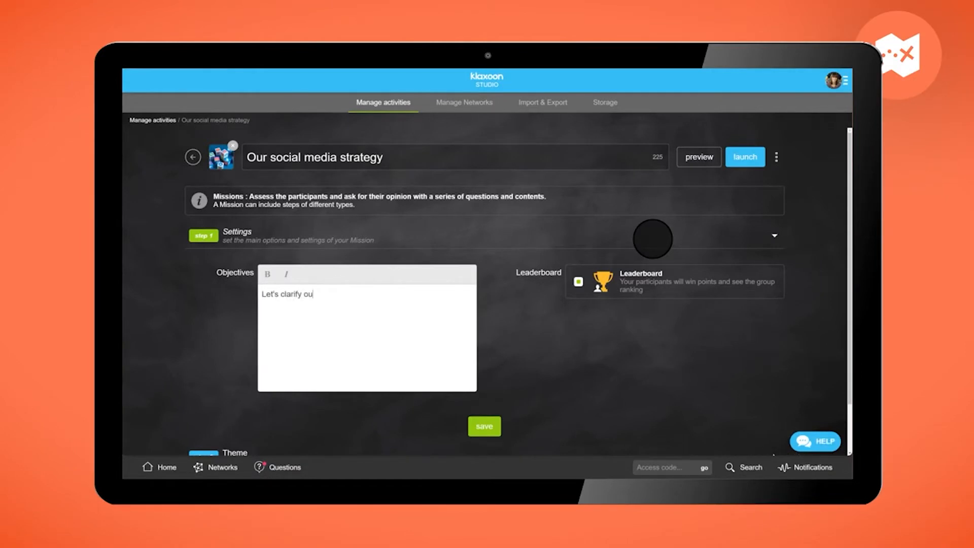
pyautogui.write('r strategy on social networks')
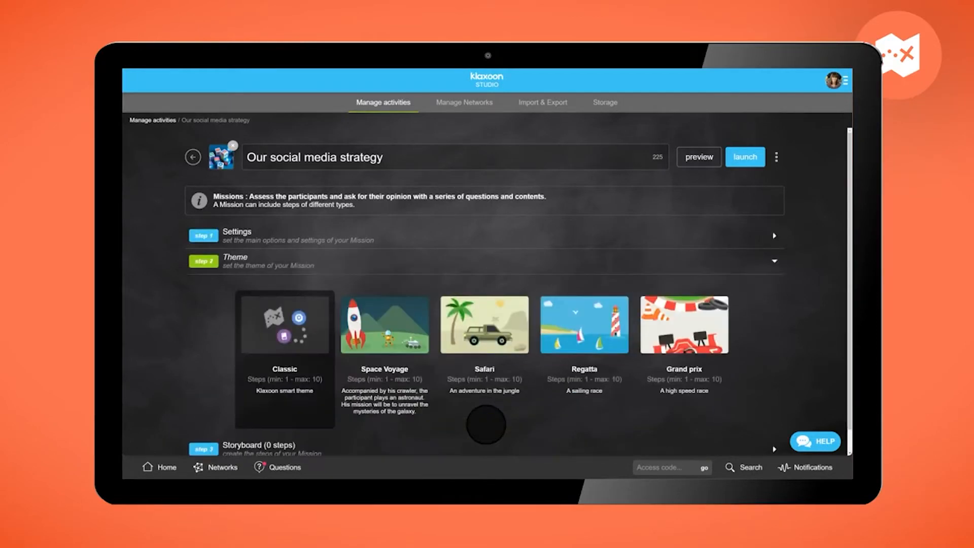
# Choose the Space Voyage theme for the mission and move down to the Storyboard section.
pyautogui.click(386, 337)
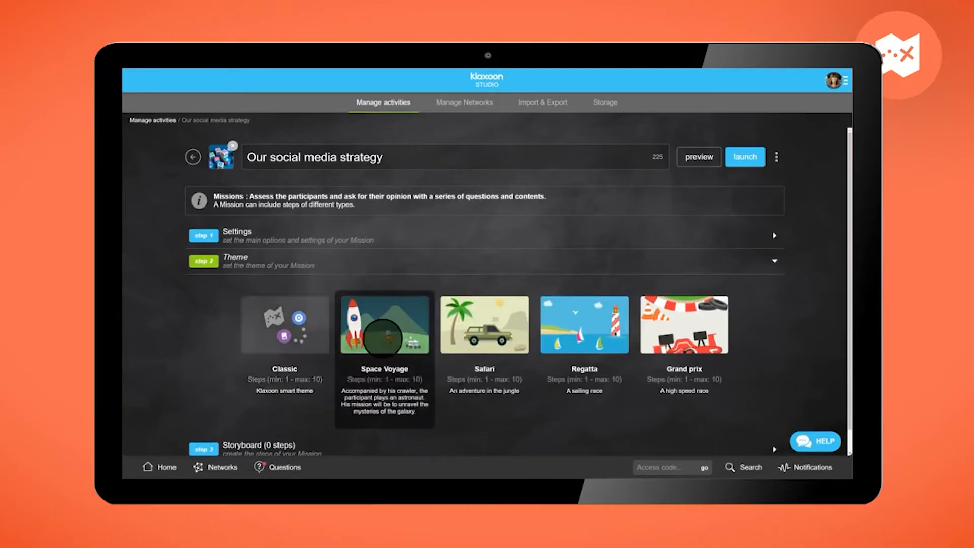
pyautogui.scroll(-3)
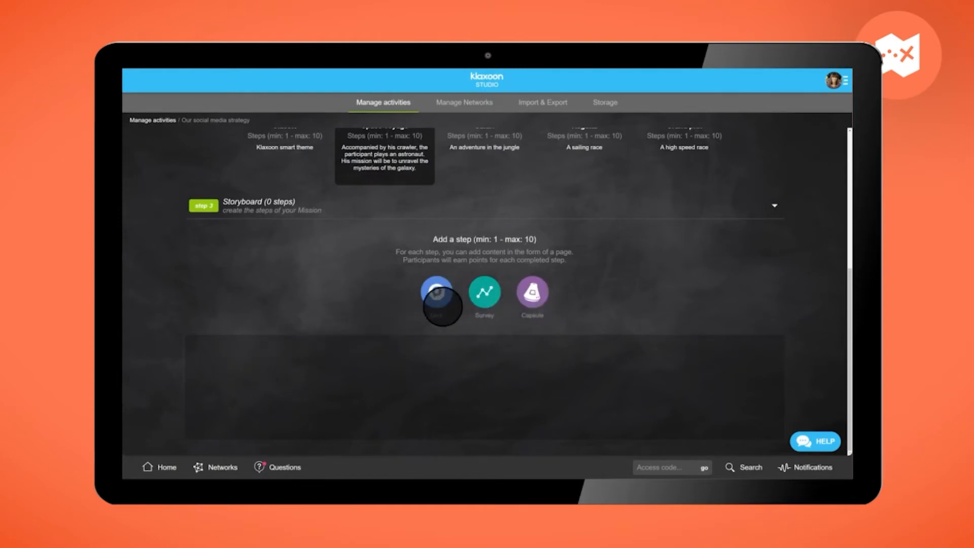
# Add a new quiz step named Digital Quiz with the cloud image as its cover.
pyautogui.click(435, 299)
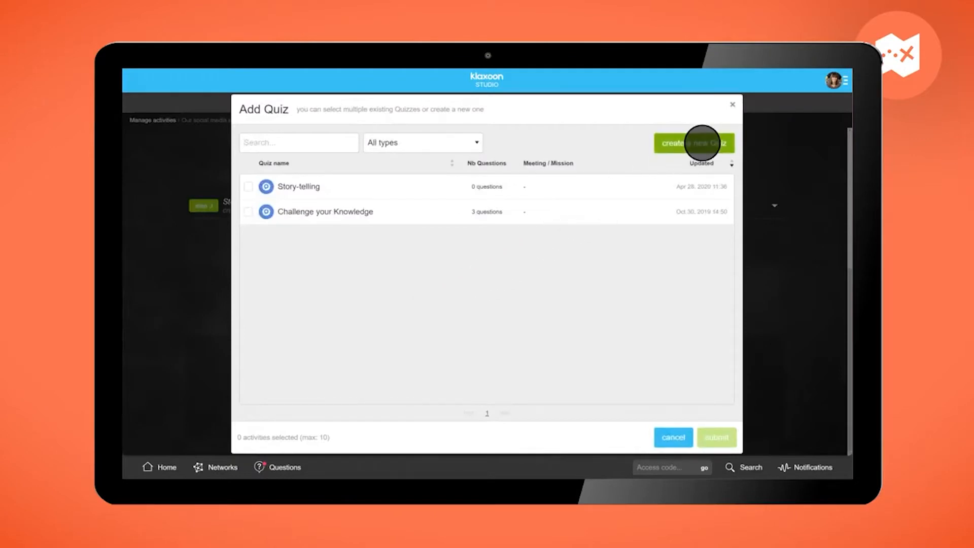
pyautogui.click(694, 144)
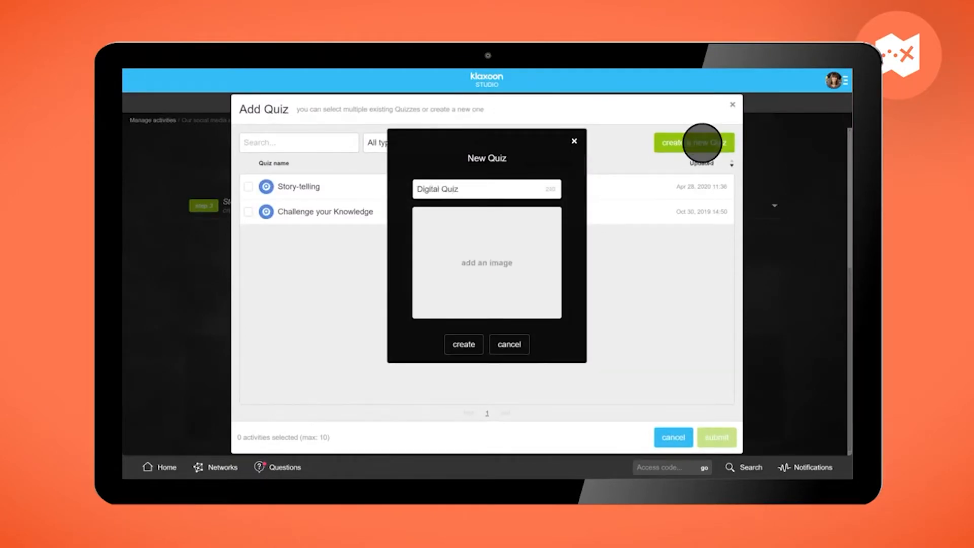
pyautogui.click(487, 263)
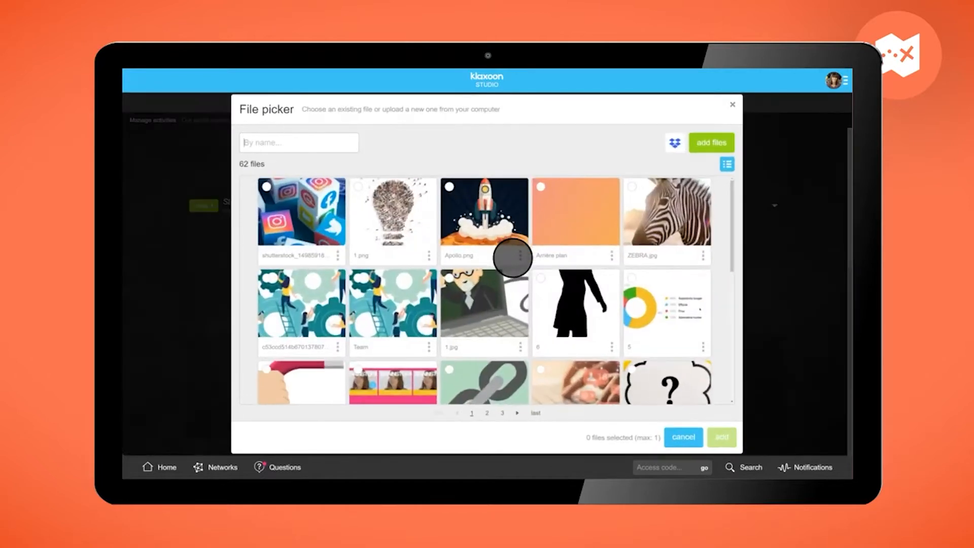
pyautogui.click(713, 143)
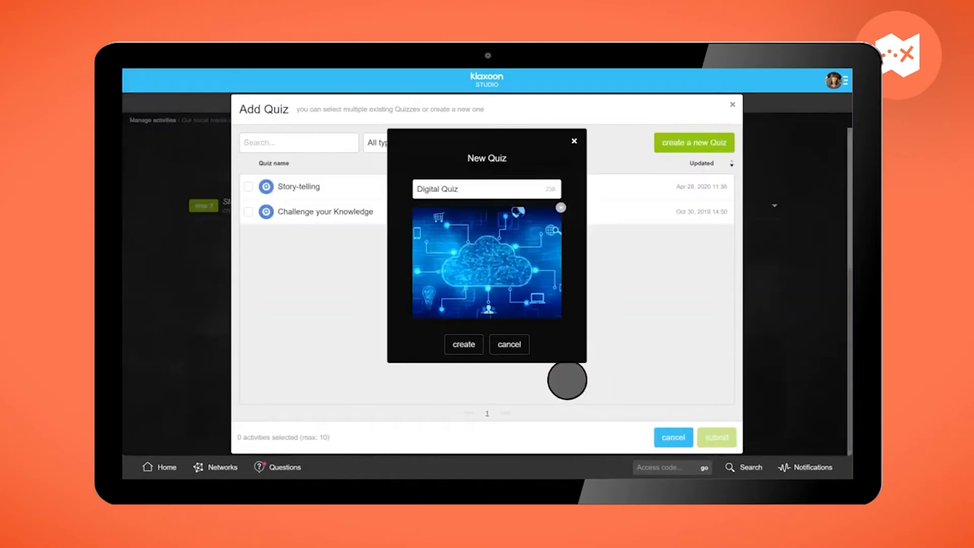
pyautogui.click(463, 345)
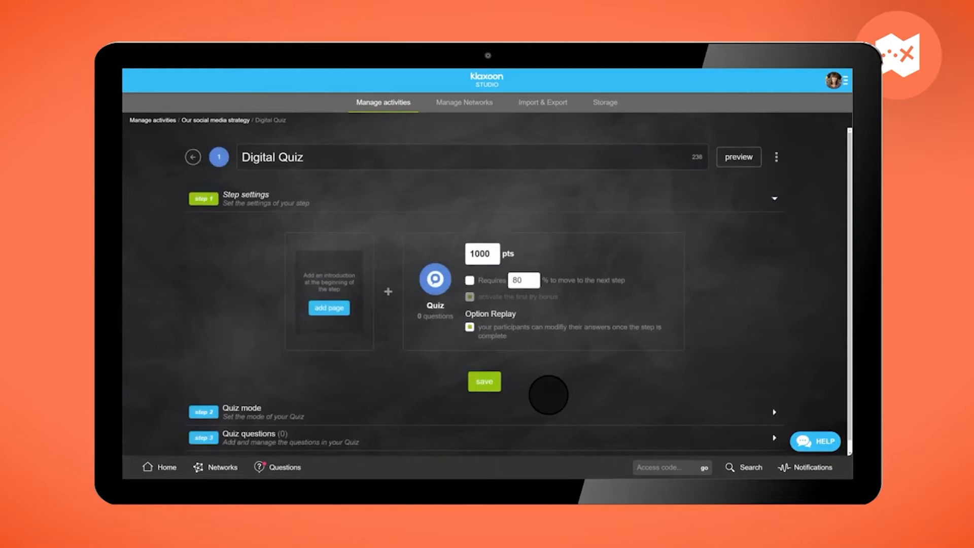
# Add an introduction page with the team photo and the social-network questions text, and save it.
pyautogui.click(328, 307)
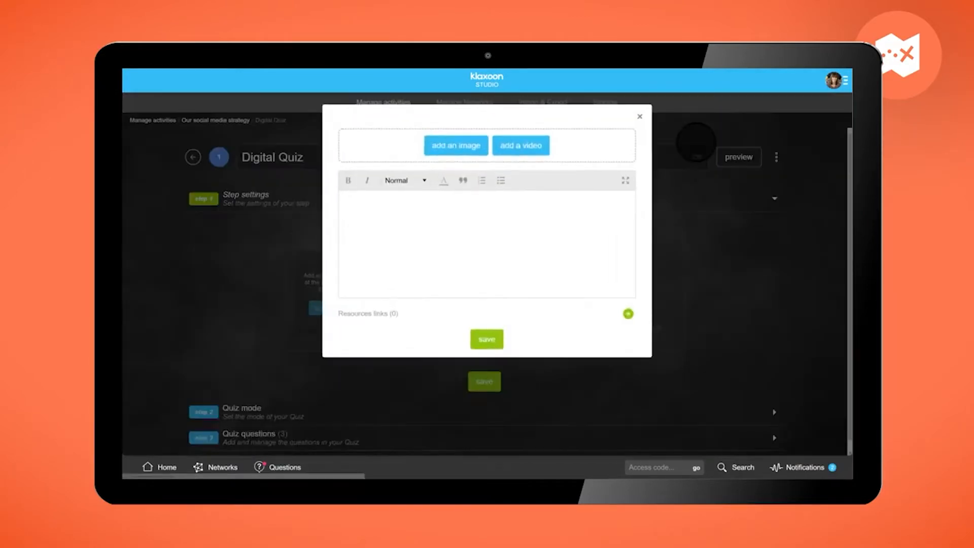
pyautogui.click(455, 145)
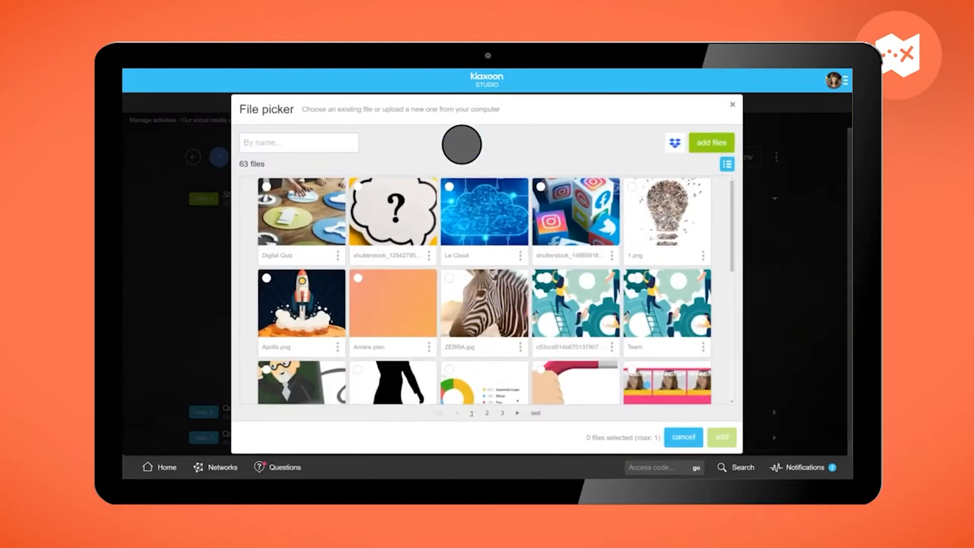
pyautogui.click(300, 211)
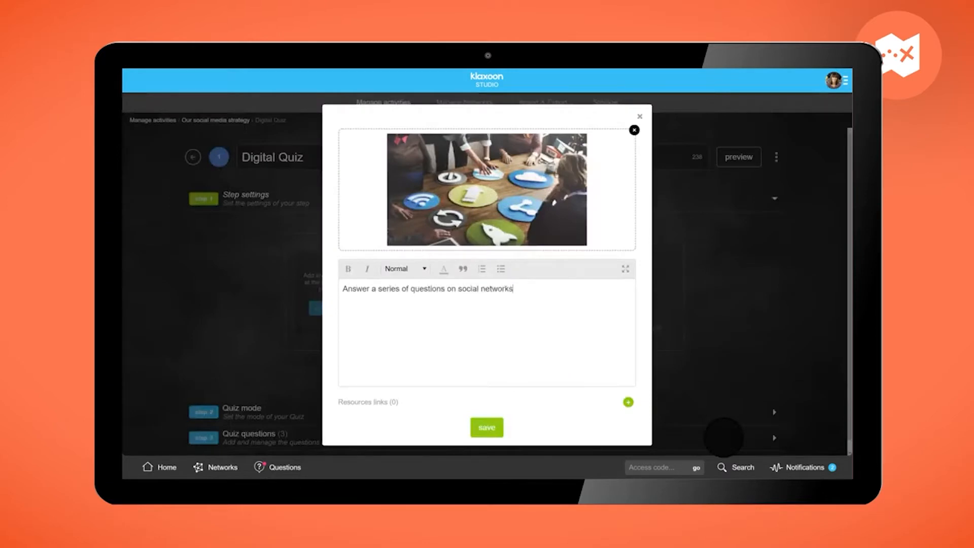
pyautogui.click(487, 427)
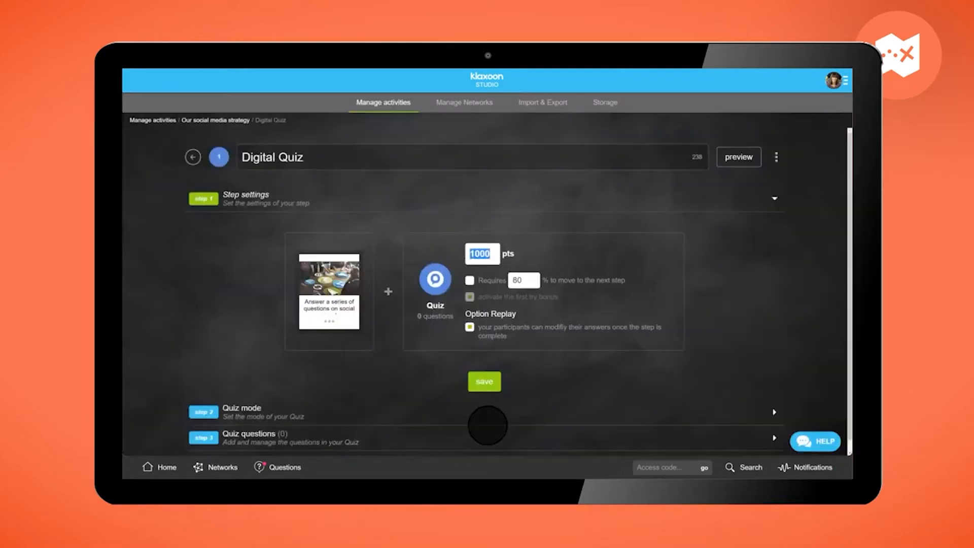
# Award 1200 points for the quiz step and require a 50% score to advance.
pyautogui.write('1200')
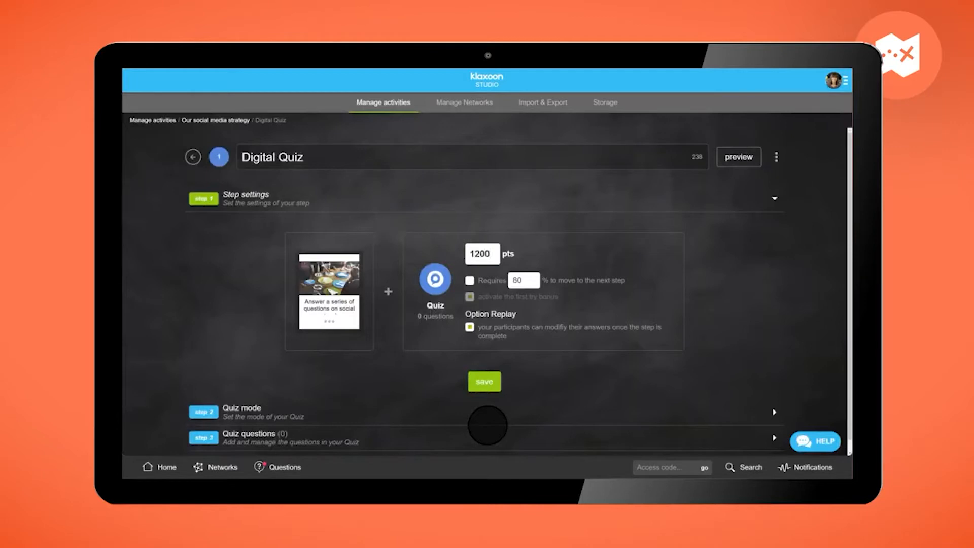
pyautogui.click(470, 280)
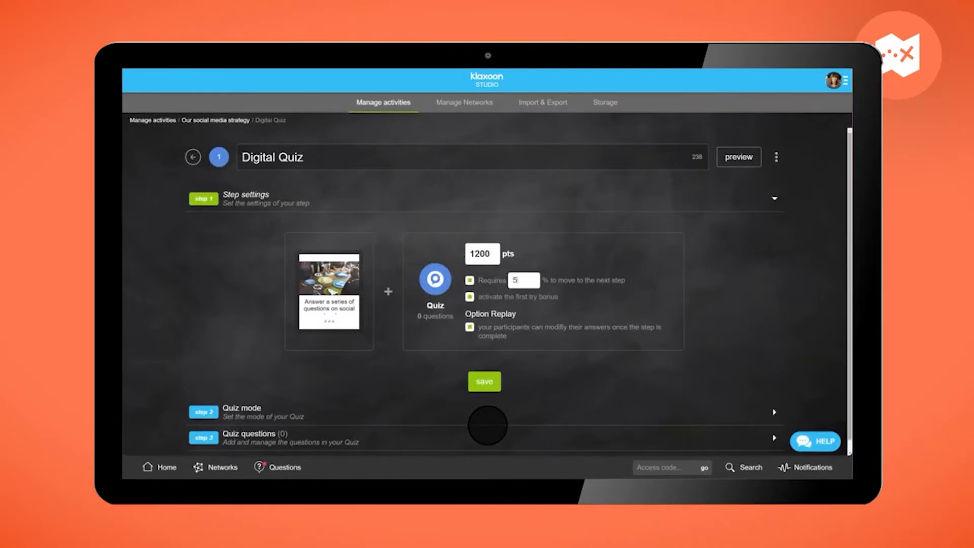
pyautogui.write('50')
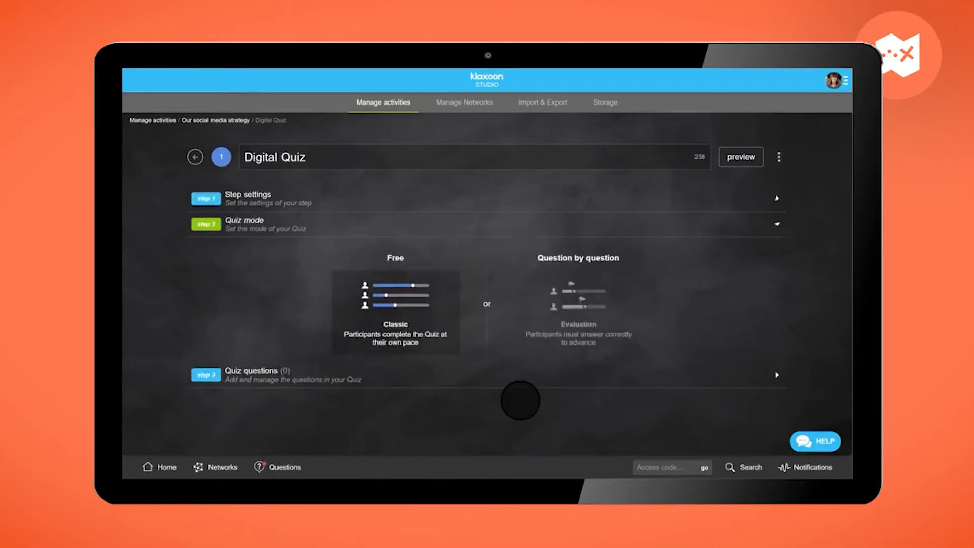
pyautogui.moveTo(454, 398)
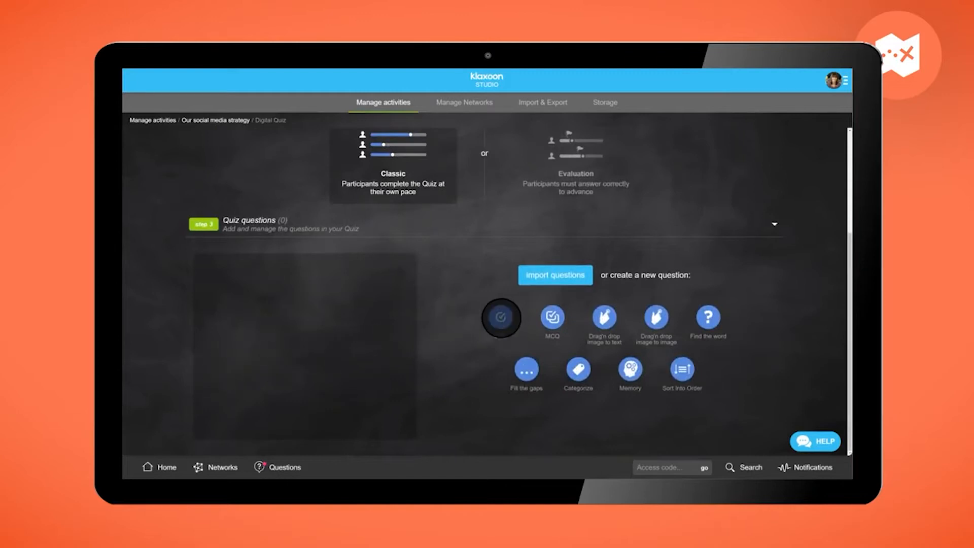
# Create the single-choice question 'On which social network do we have the best performance?'.
pyautogui.click(502, 318)
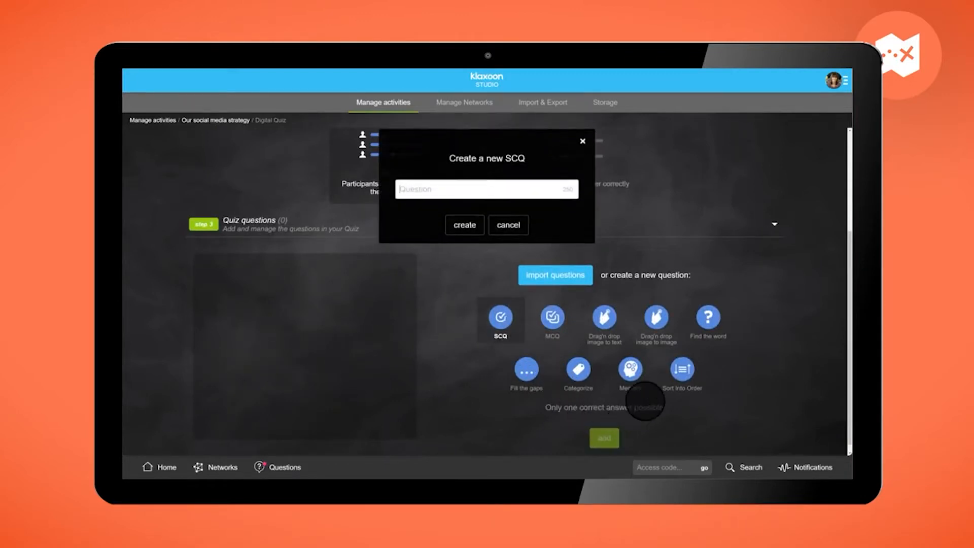
pyautogui.write('On which social network do we have the best')
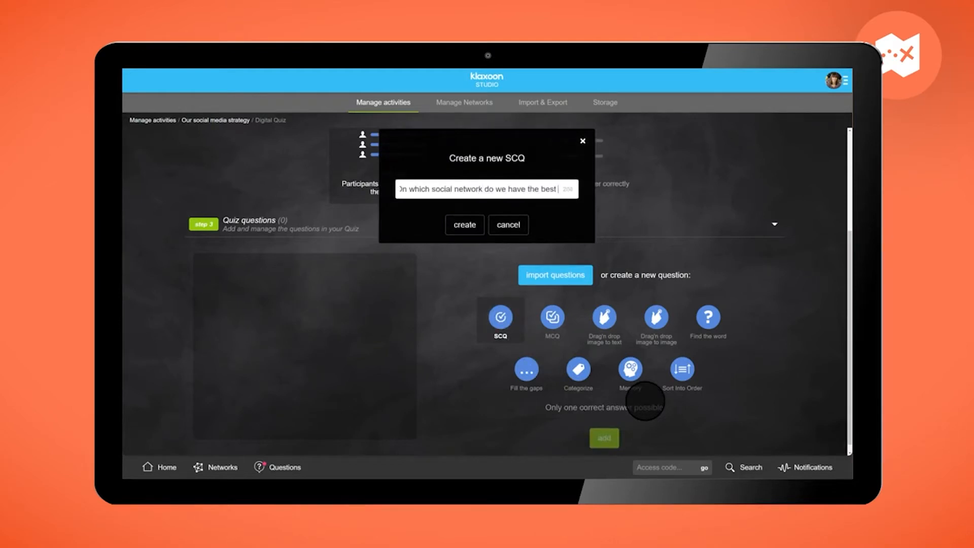
pyautogui.click(465, 224)
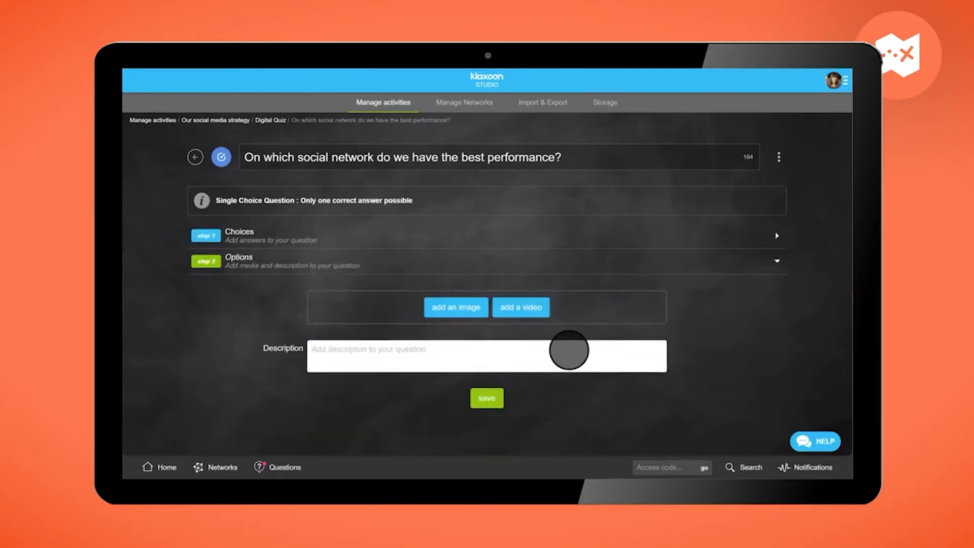
# Give the question the question-mark image and the description 'An easy question to start with!', and save it.
pyautogui.click(456, 307)
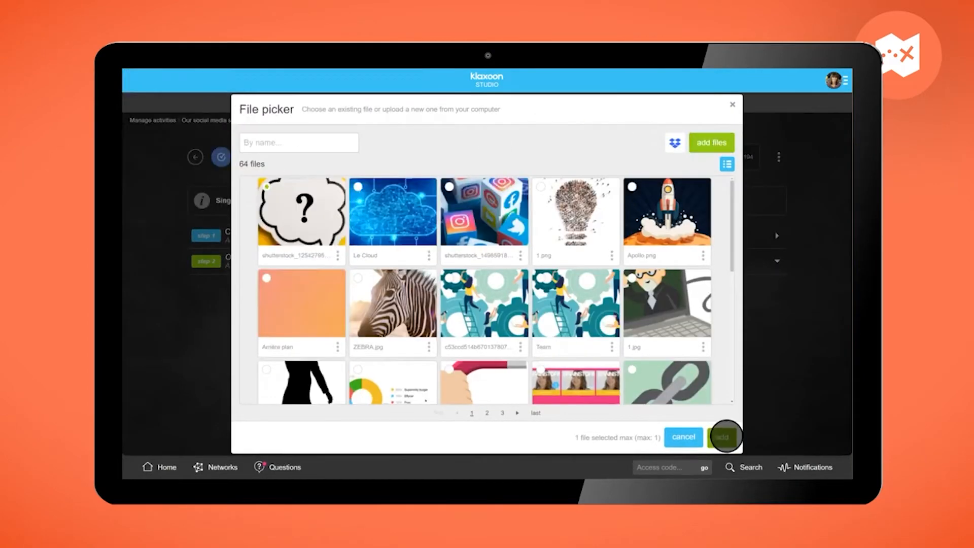
pyautogui.click(723, 437)
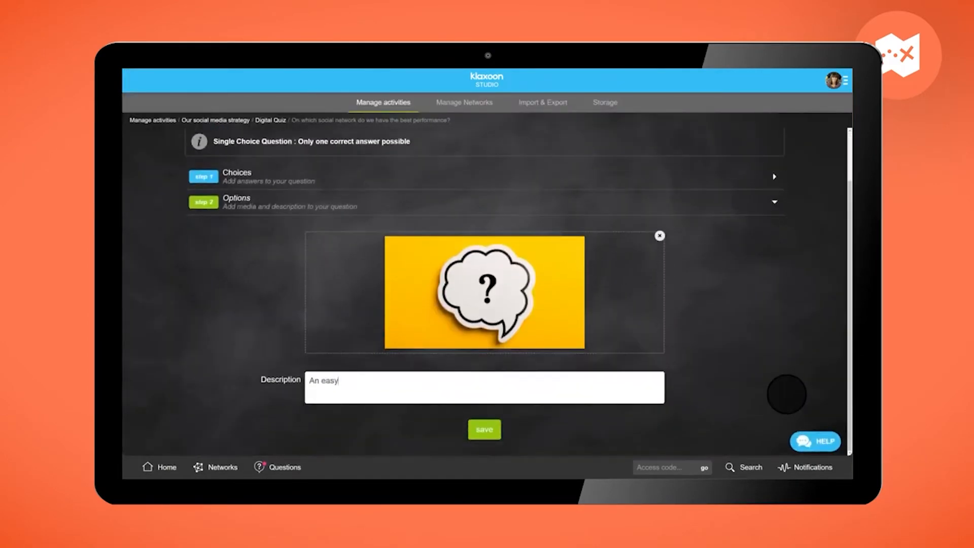
pyautogui.click(484, 429)
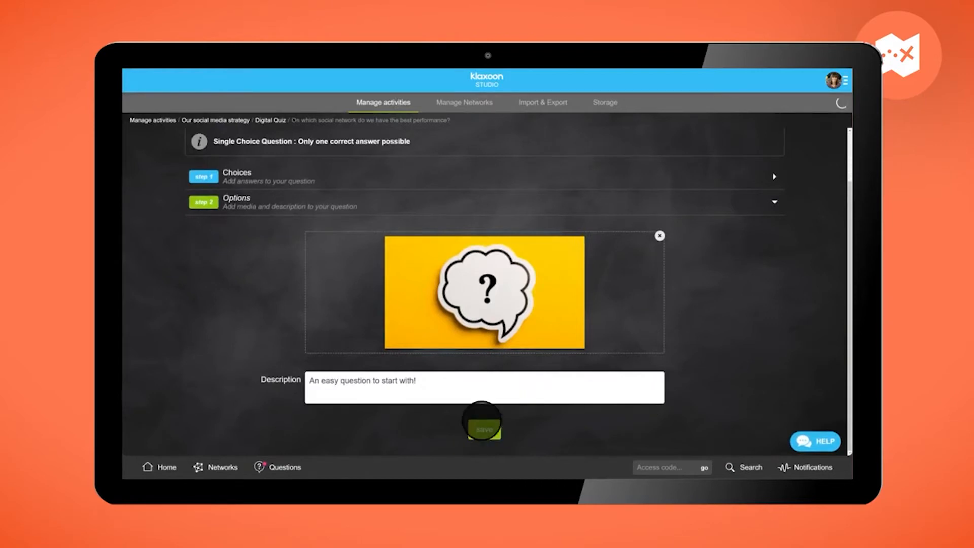
pyautogui.click(482, 426)
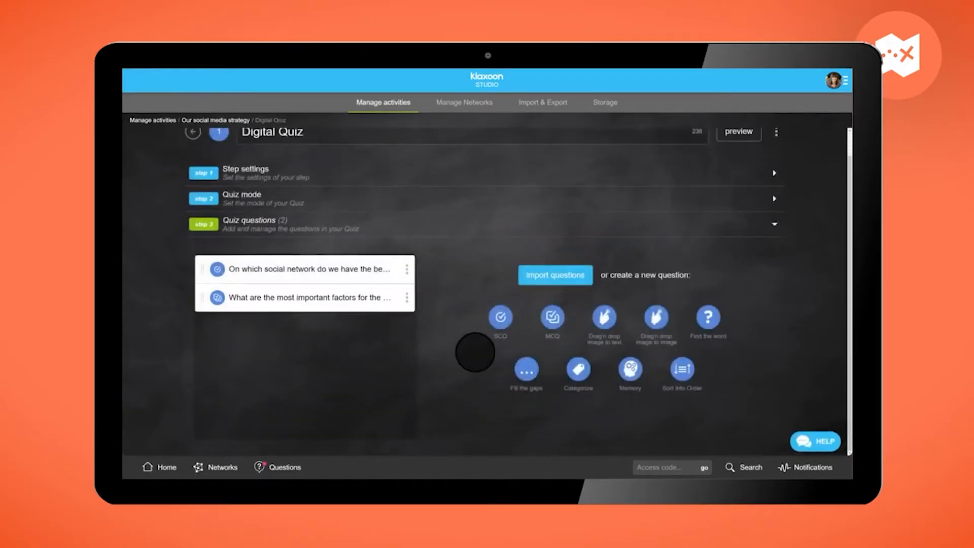
pyautogui.click(555, 275)
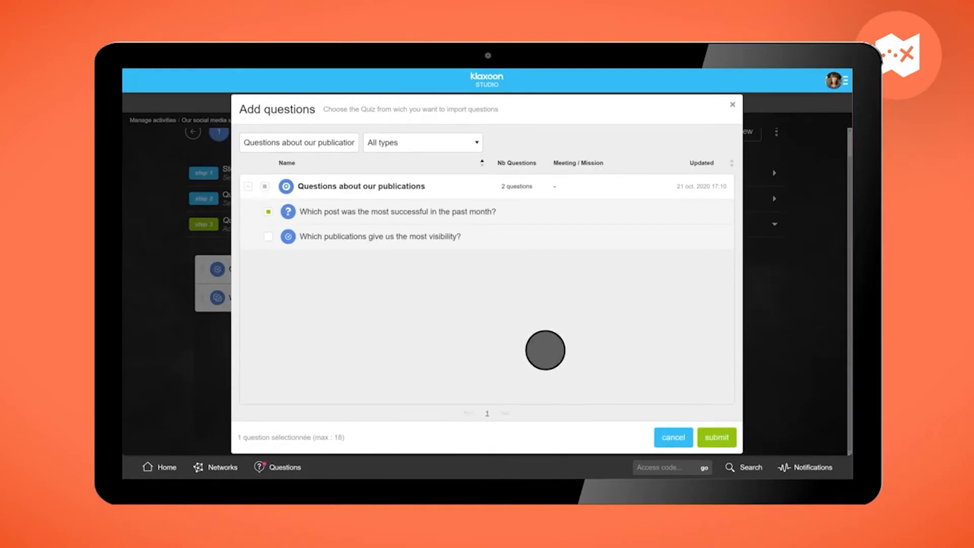
# Import the checked most-successful-post question into Digital Quiz, bringing it to three questions.
pyautogui.click(716, 437)
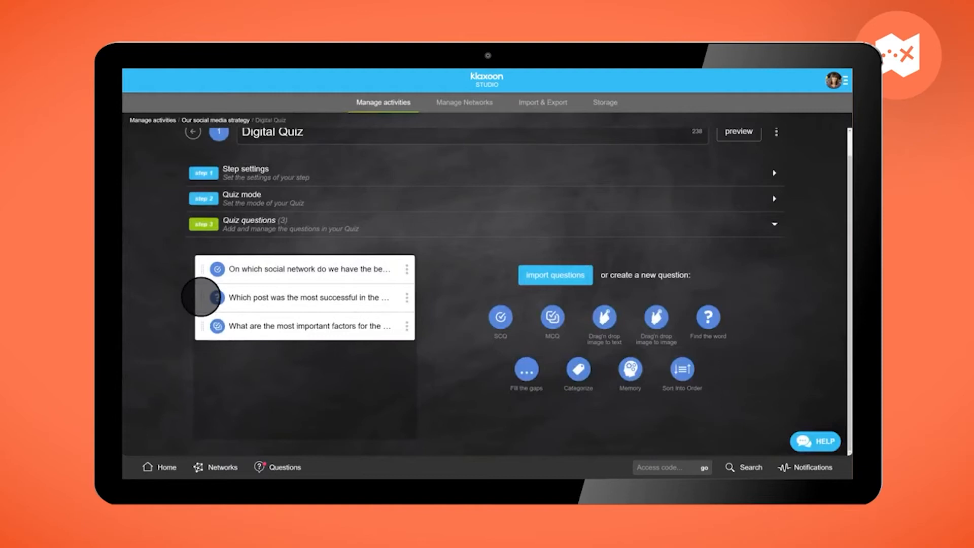
pyautogui.click(406, 296)
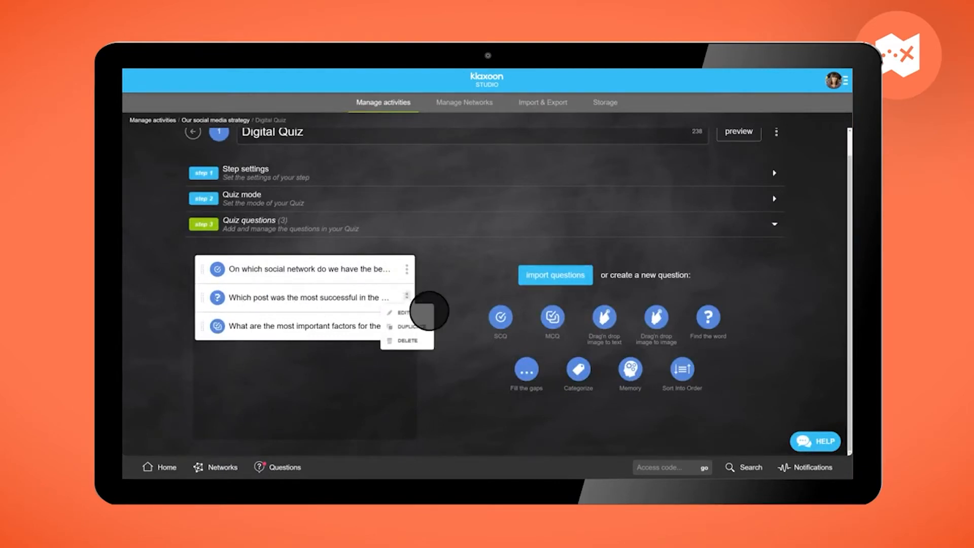
pyautogui.moveTo(428, 341)
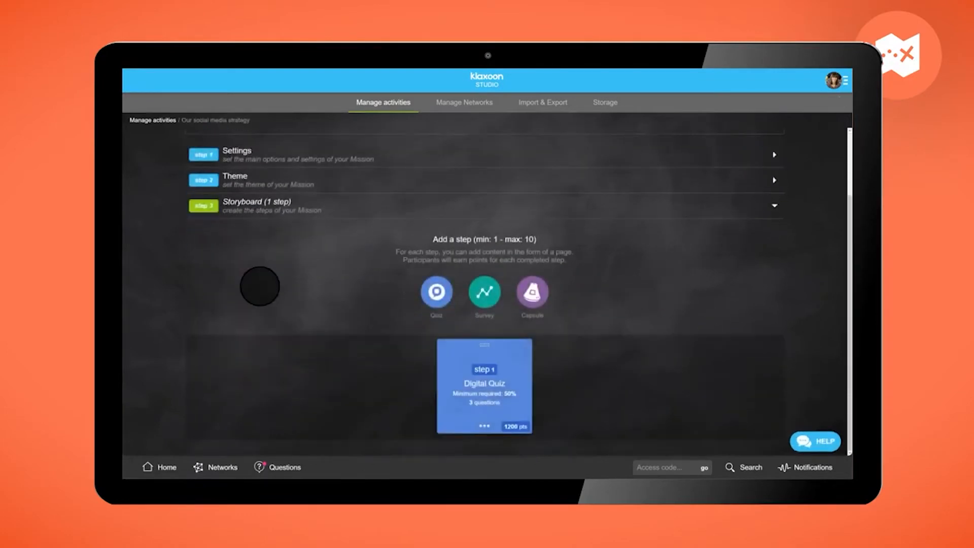
# Add a Survey step and a Capsule step to the mission storyboard.
pyautogui.click(483, 292)
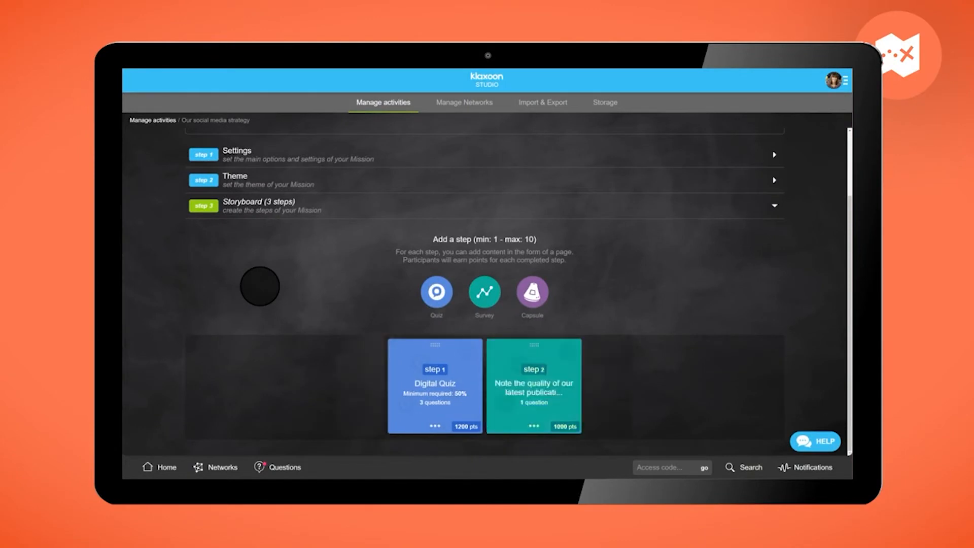
pyautogui.click(531, 293)
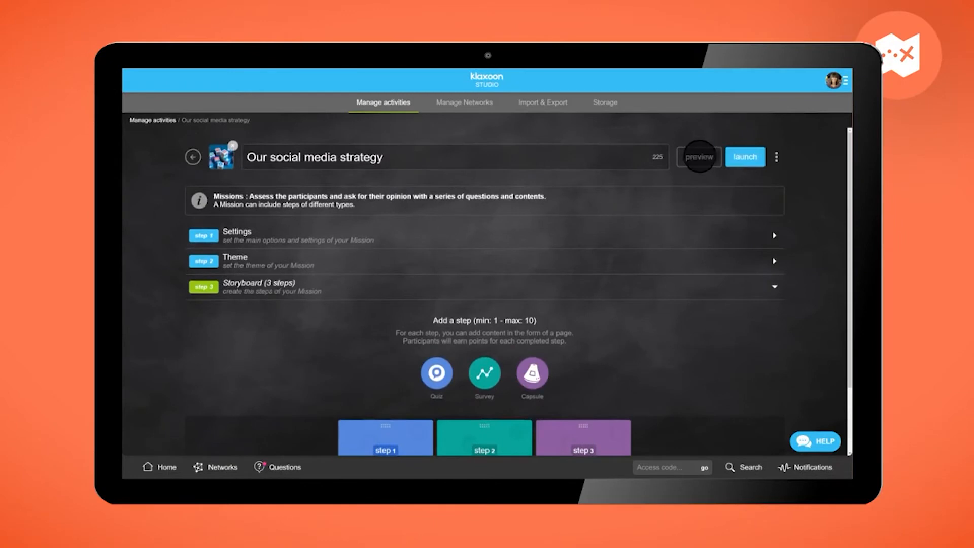
pyautogui.click(702, 156)
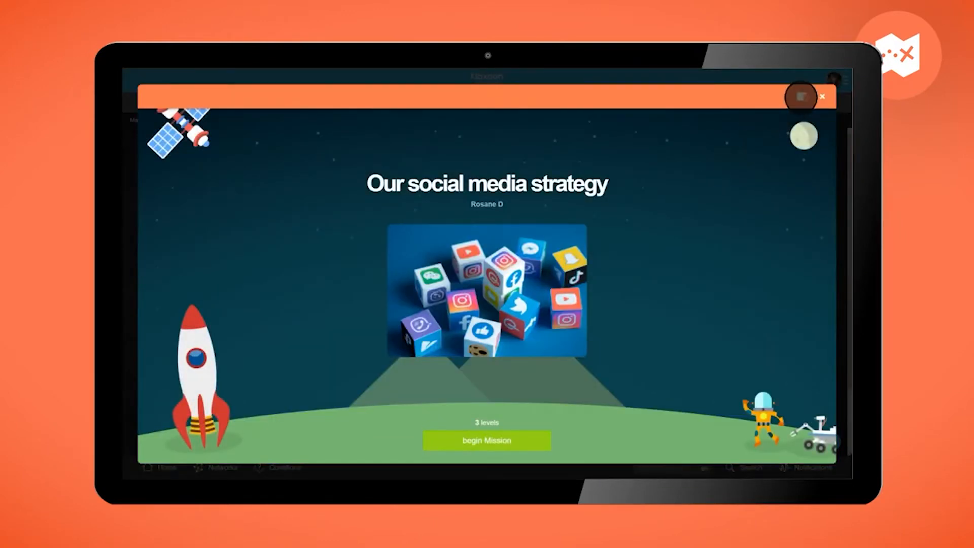
pyautogui.click(487, 440)
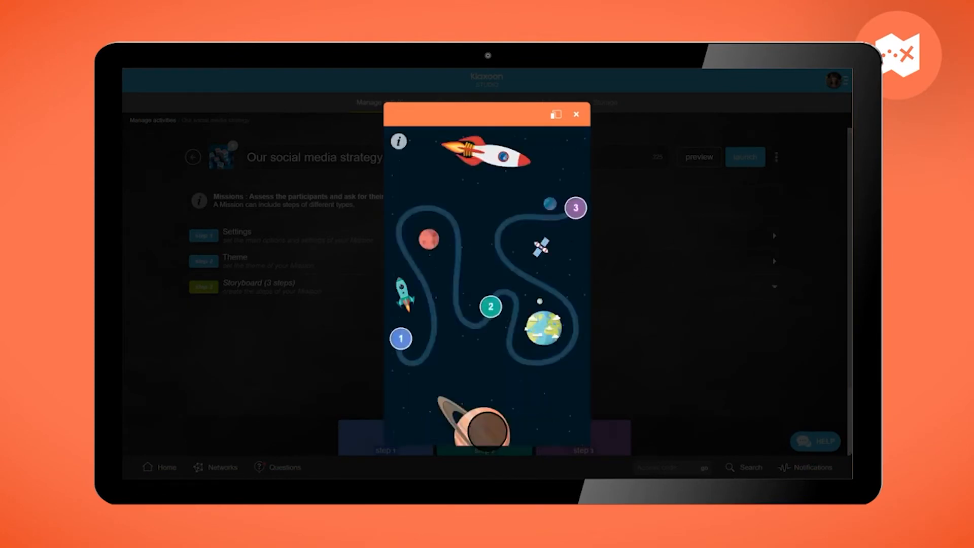
pyautogui.click(491, 306)
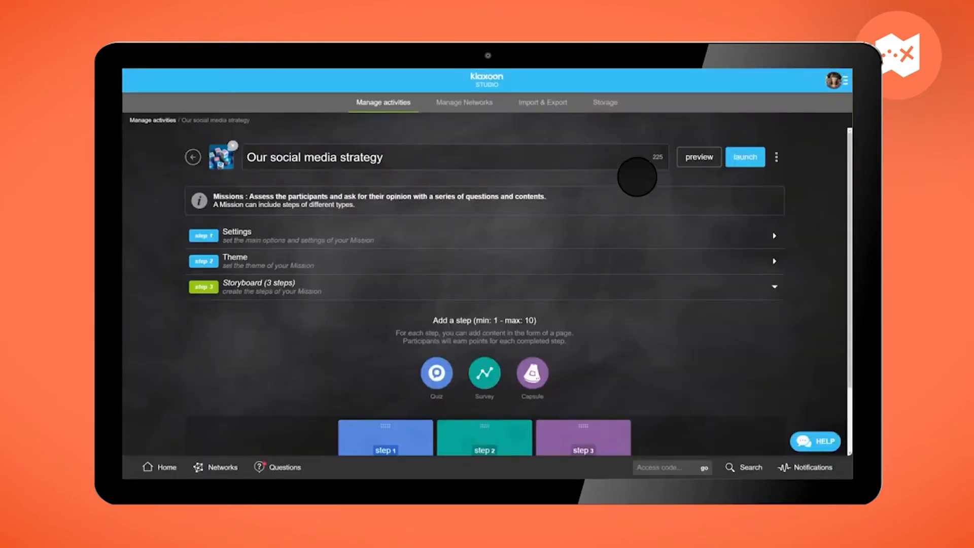
# Launch the mission with 'Participants join with an e-mail address' sign-in.
pyautogui.click(745, 156)
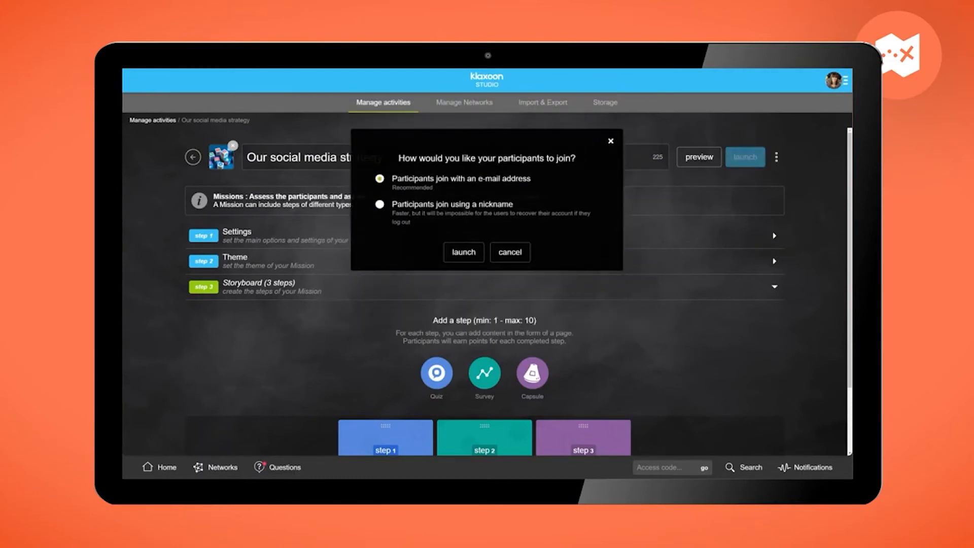
pyautogui.click(462, 252)
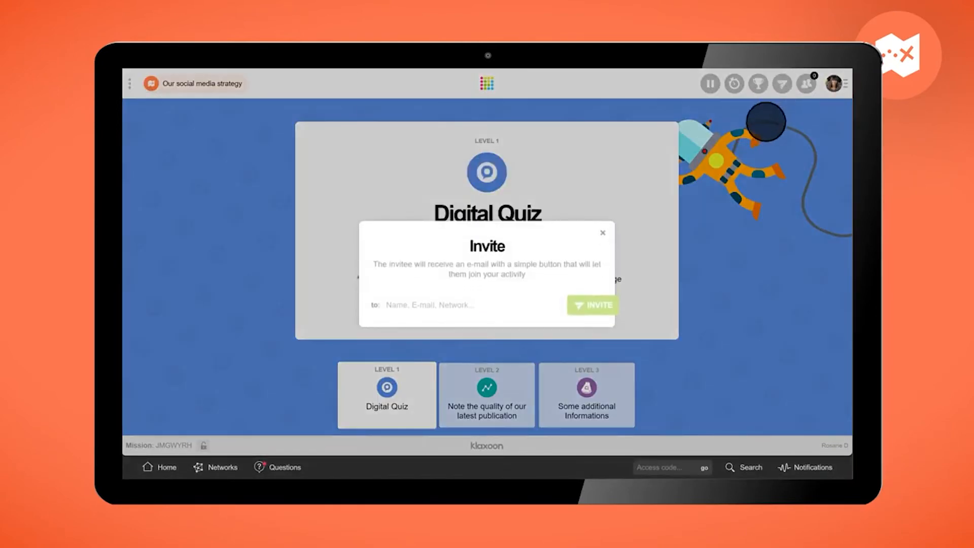
pyautogui.write('Sebas')
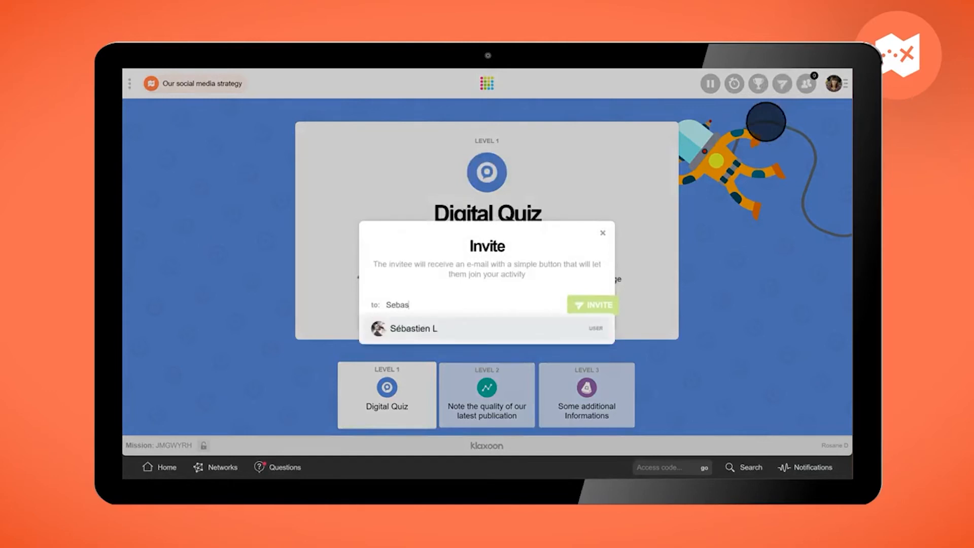
pyautogui.write('JohnC')
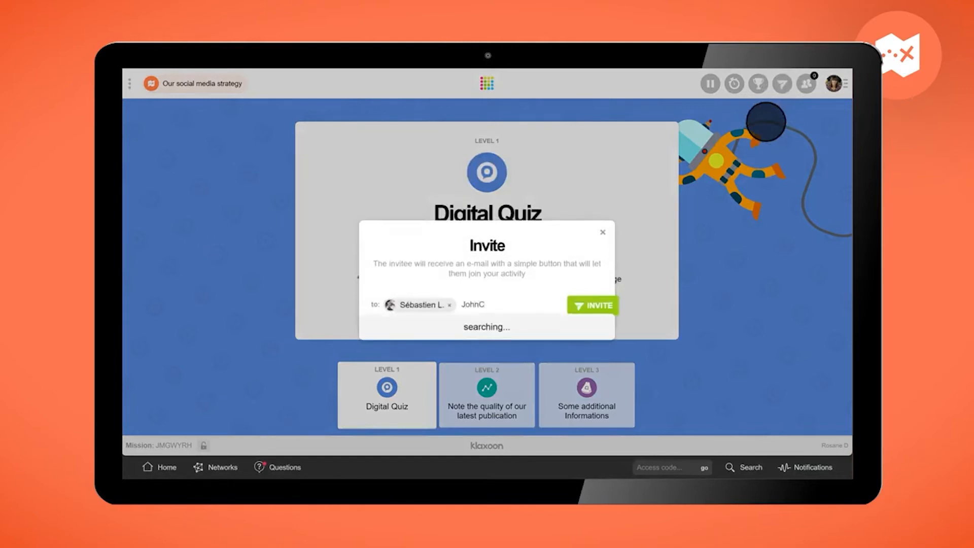
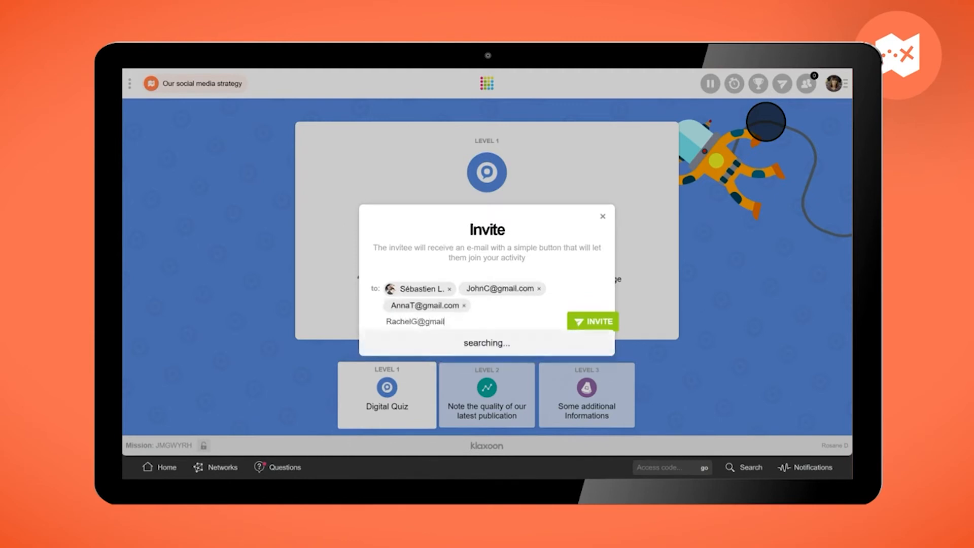
pyautogui.click(593, 321)
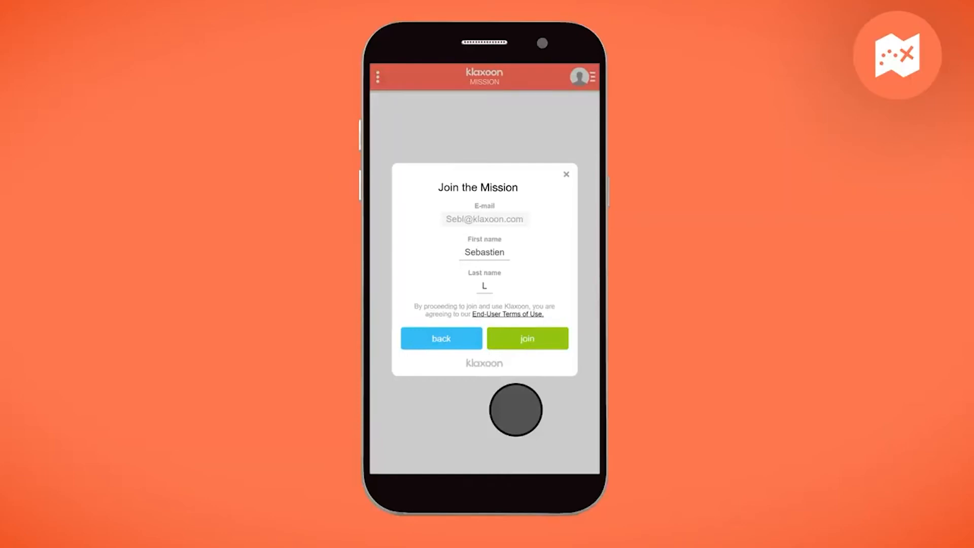
# Join the mission on the phone, start it and answer LinkedIn in the level 1 Digital Quiz.
pyautogui.click(528, 339)
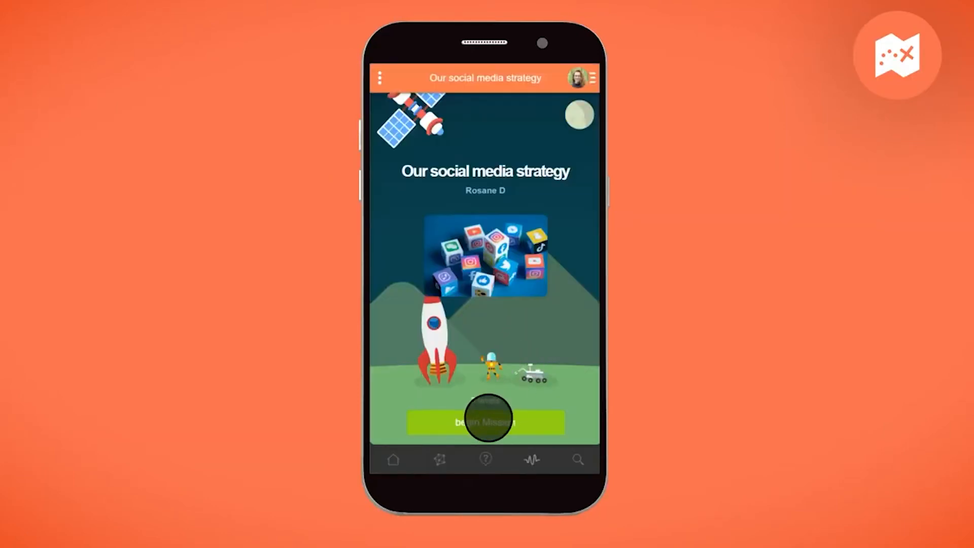
pyautogui.click(486, 422)
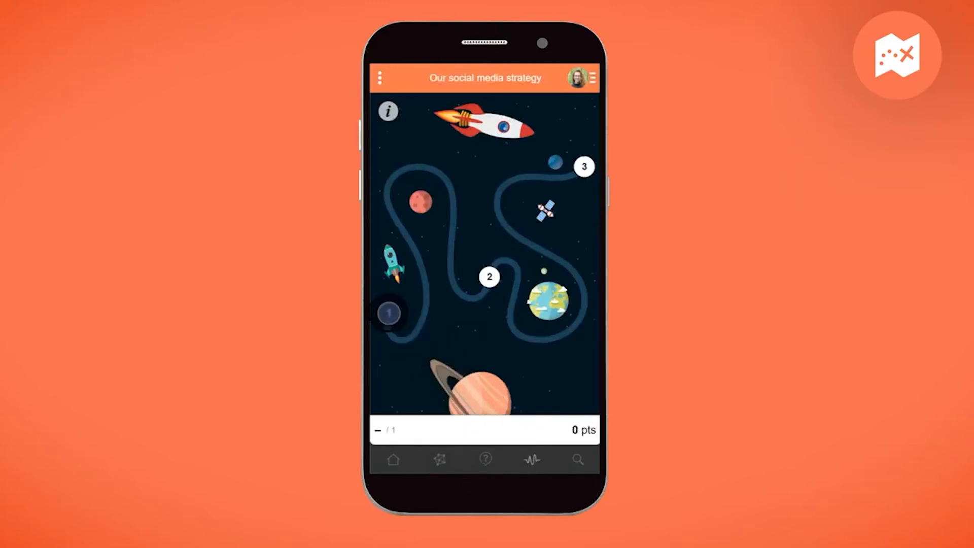
pyautogui.click(390, 315)
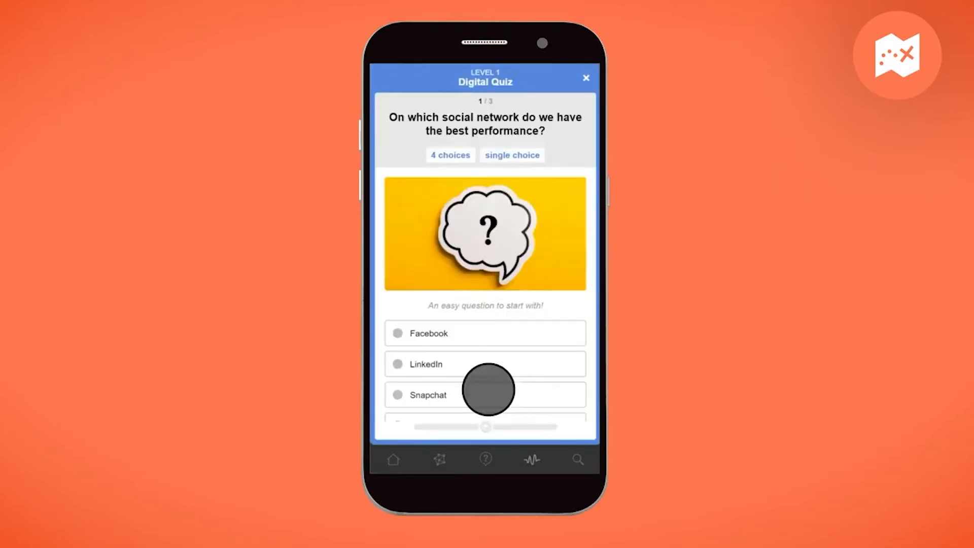
pyautogui.scroll(-3)
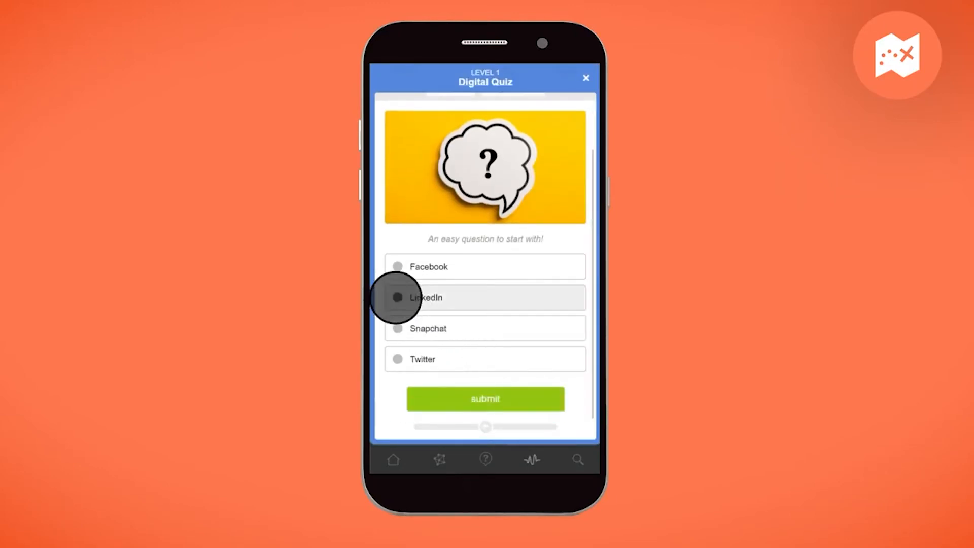
pyautogui.click(485, 399)
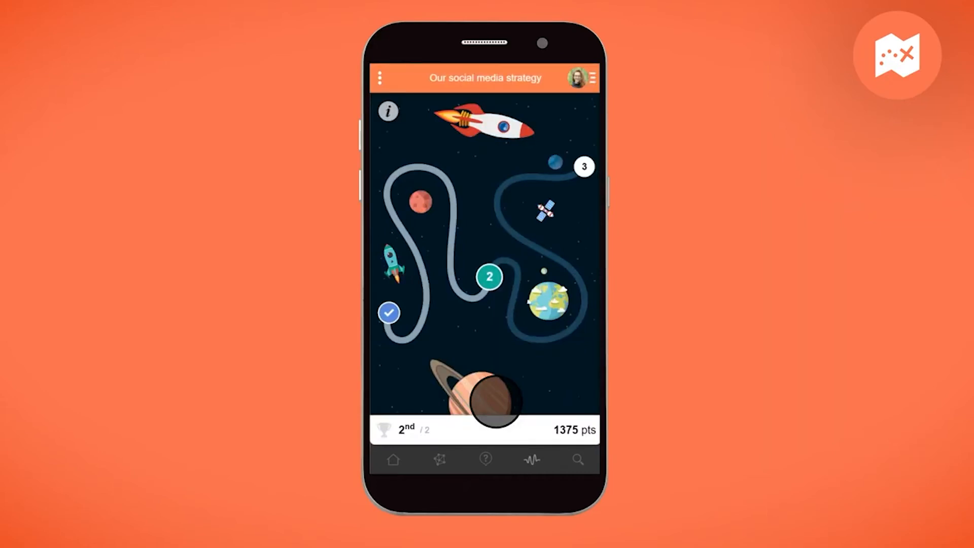
# Complete level 3 by reading the 'Some additional Informations' content and continuing.
pyautogui.click(441, 472)
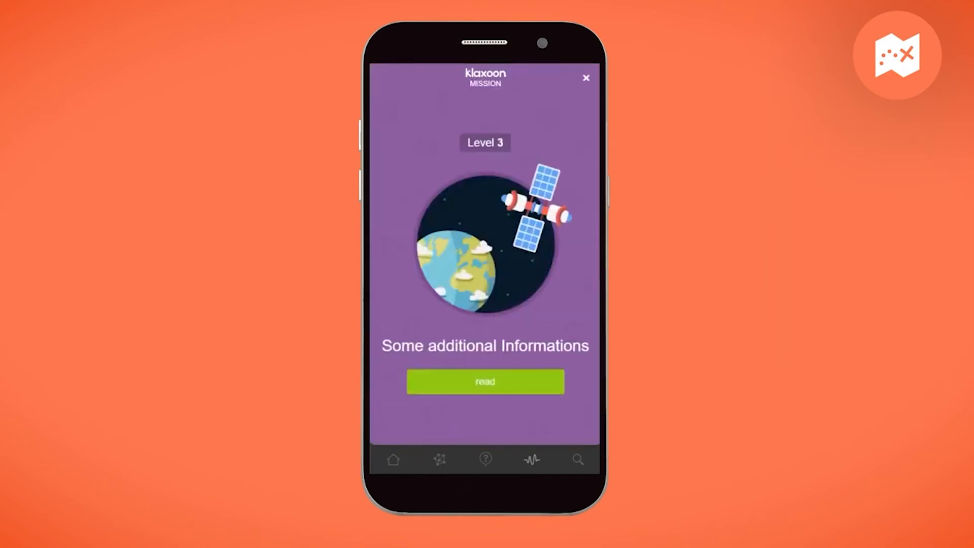
pyautogui.click(484, 382)
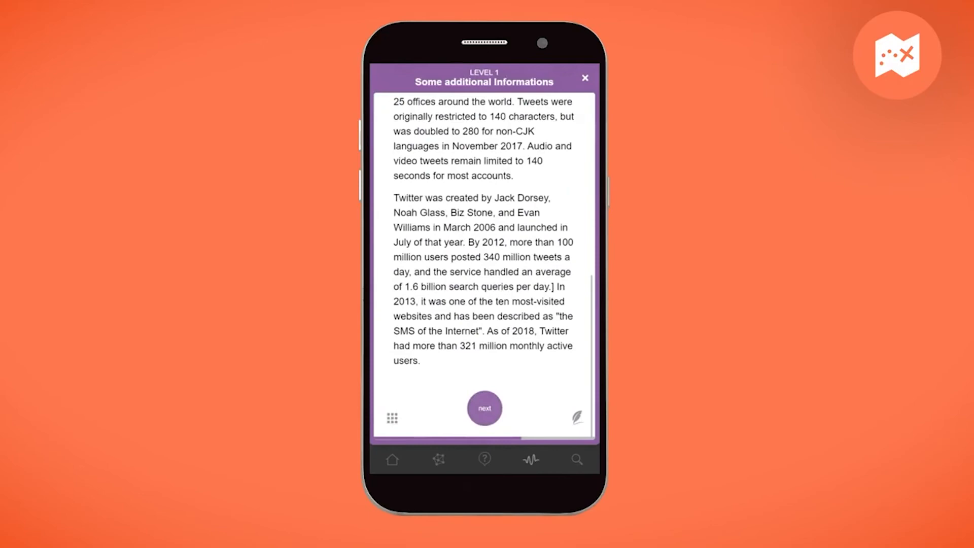
pyautogui.click(485, 408)
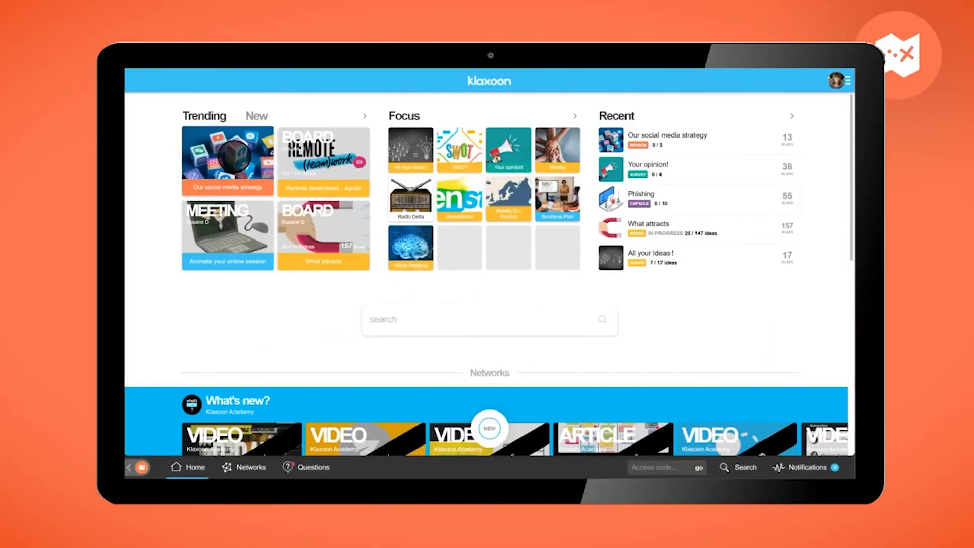
# Review the three participants' results and 78% quiz average, then reach Download data in the mission menu.
pyautogui.click(227, 158)
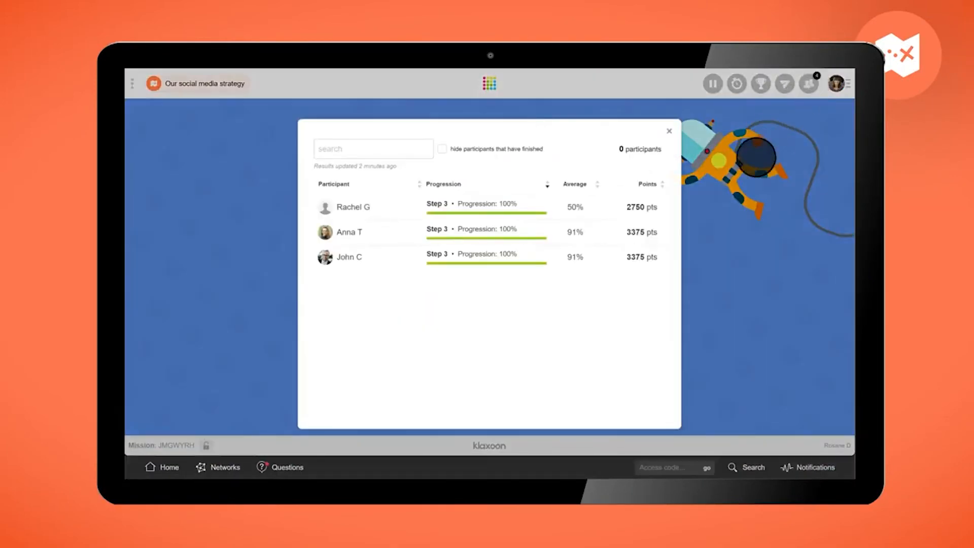
pyautogui.click(668, 131)
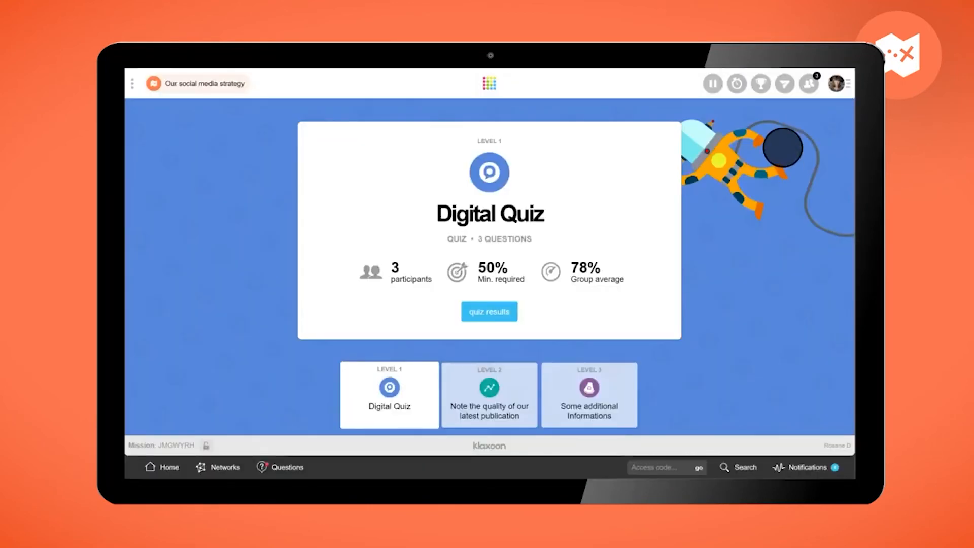
pyautogui.click(134, 82)
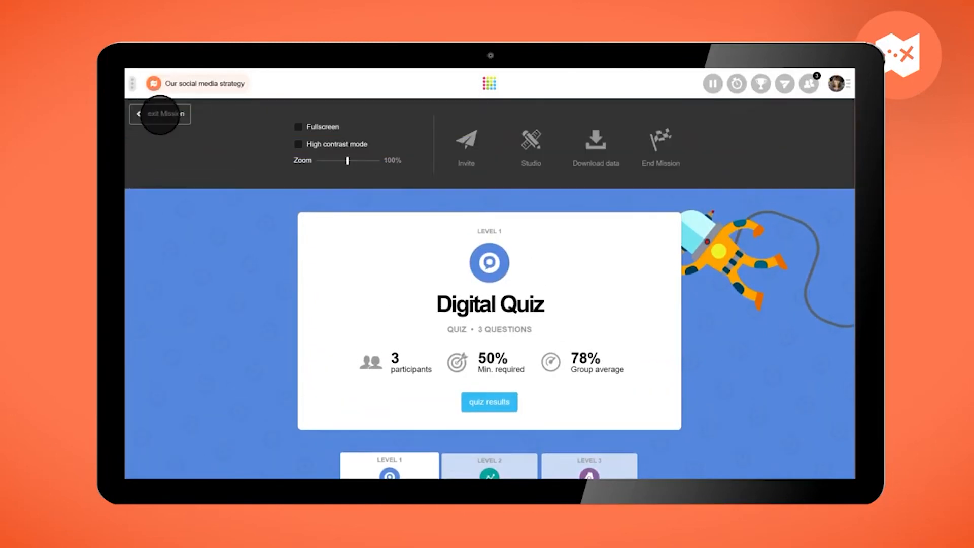